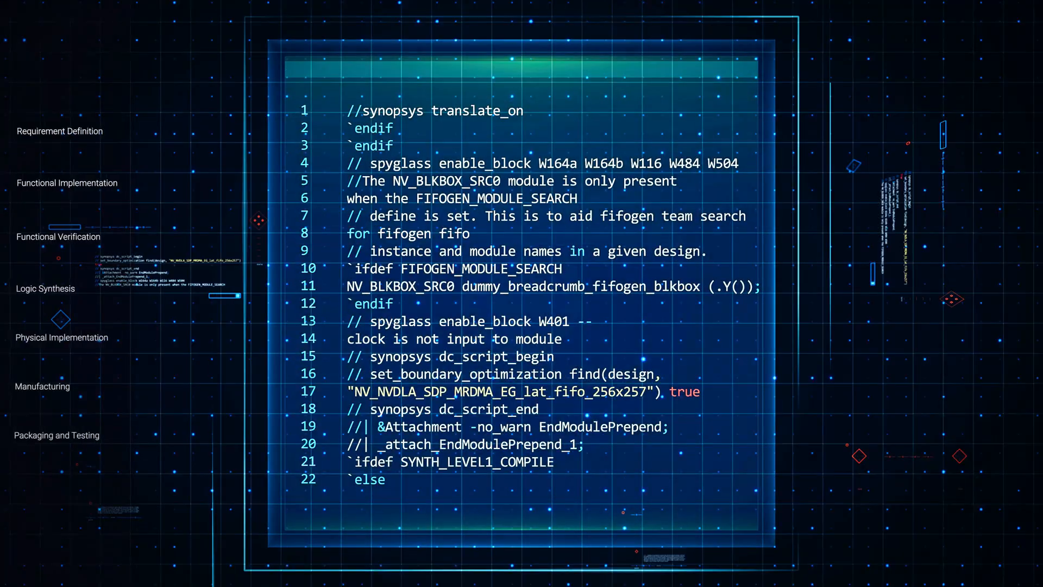
Advance the animation from the RTL code listing to the Logic Synthesis stage with its synthesis tools.
{"action": "left_click", "coordinate": [45, 288]}
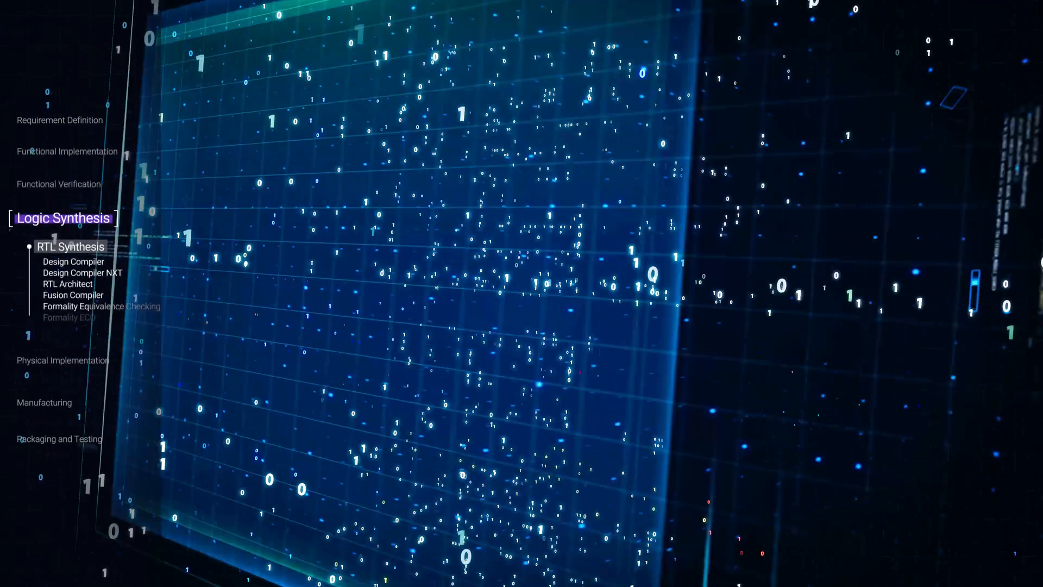